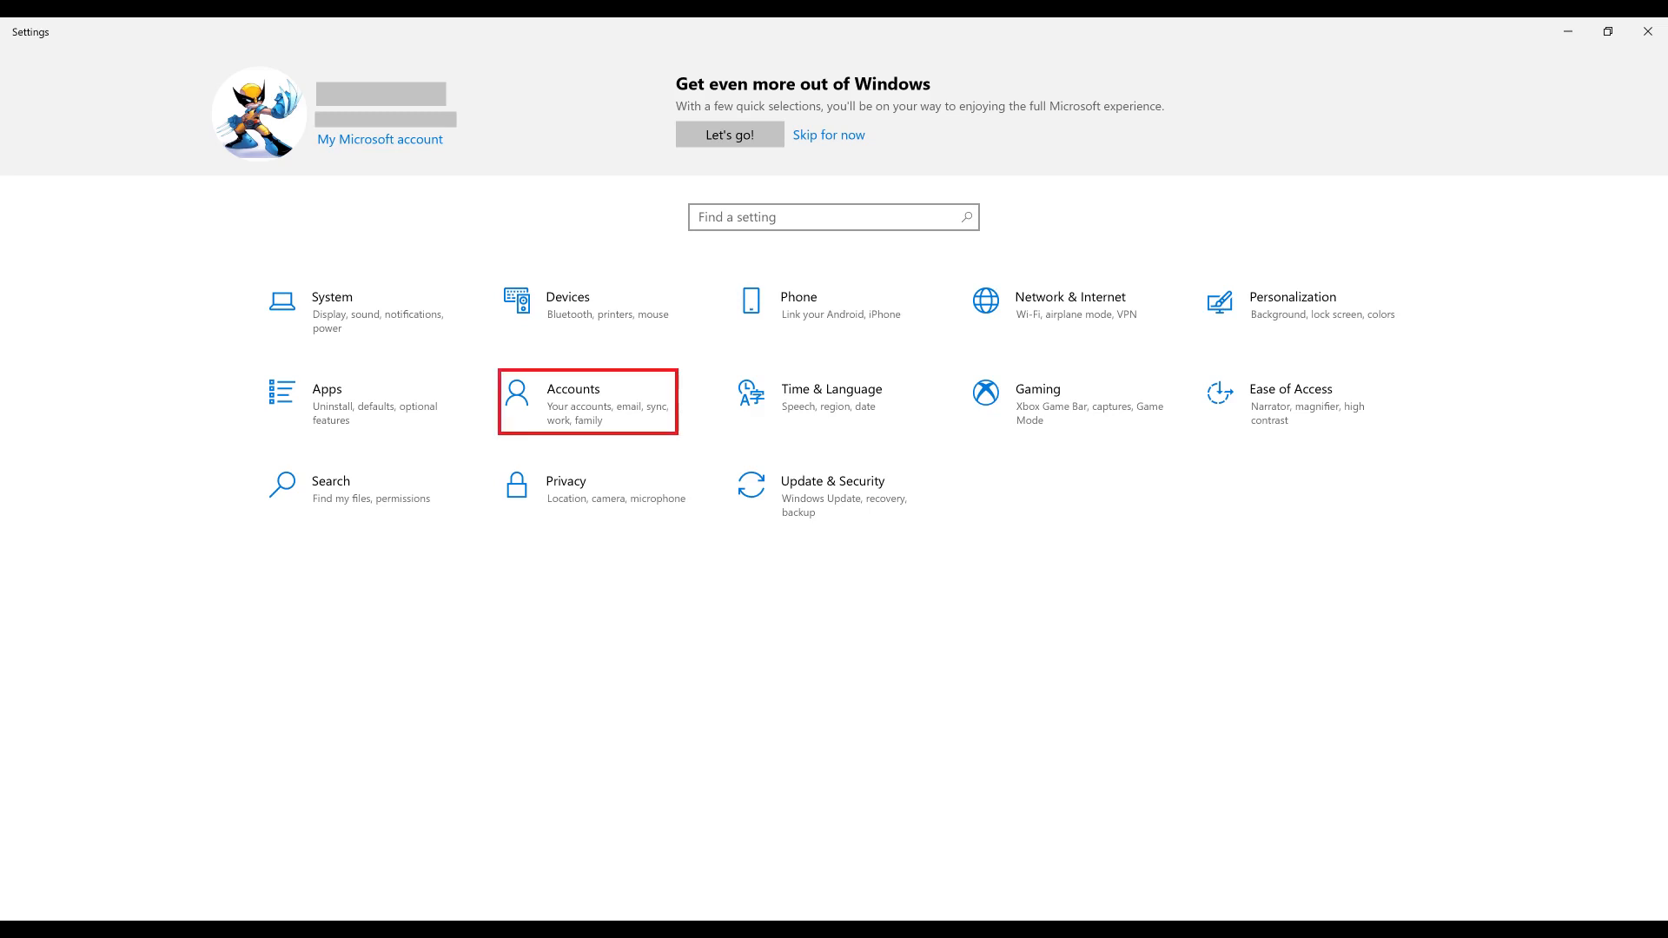
Step: Open the Accounts section so the Your info page appears
{"action": "left_click", "coordinate": [573, 401]}
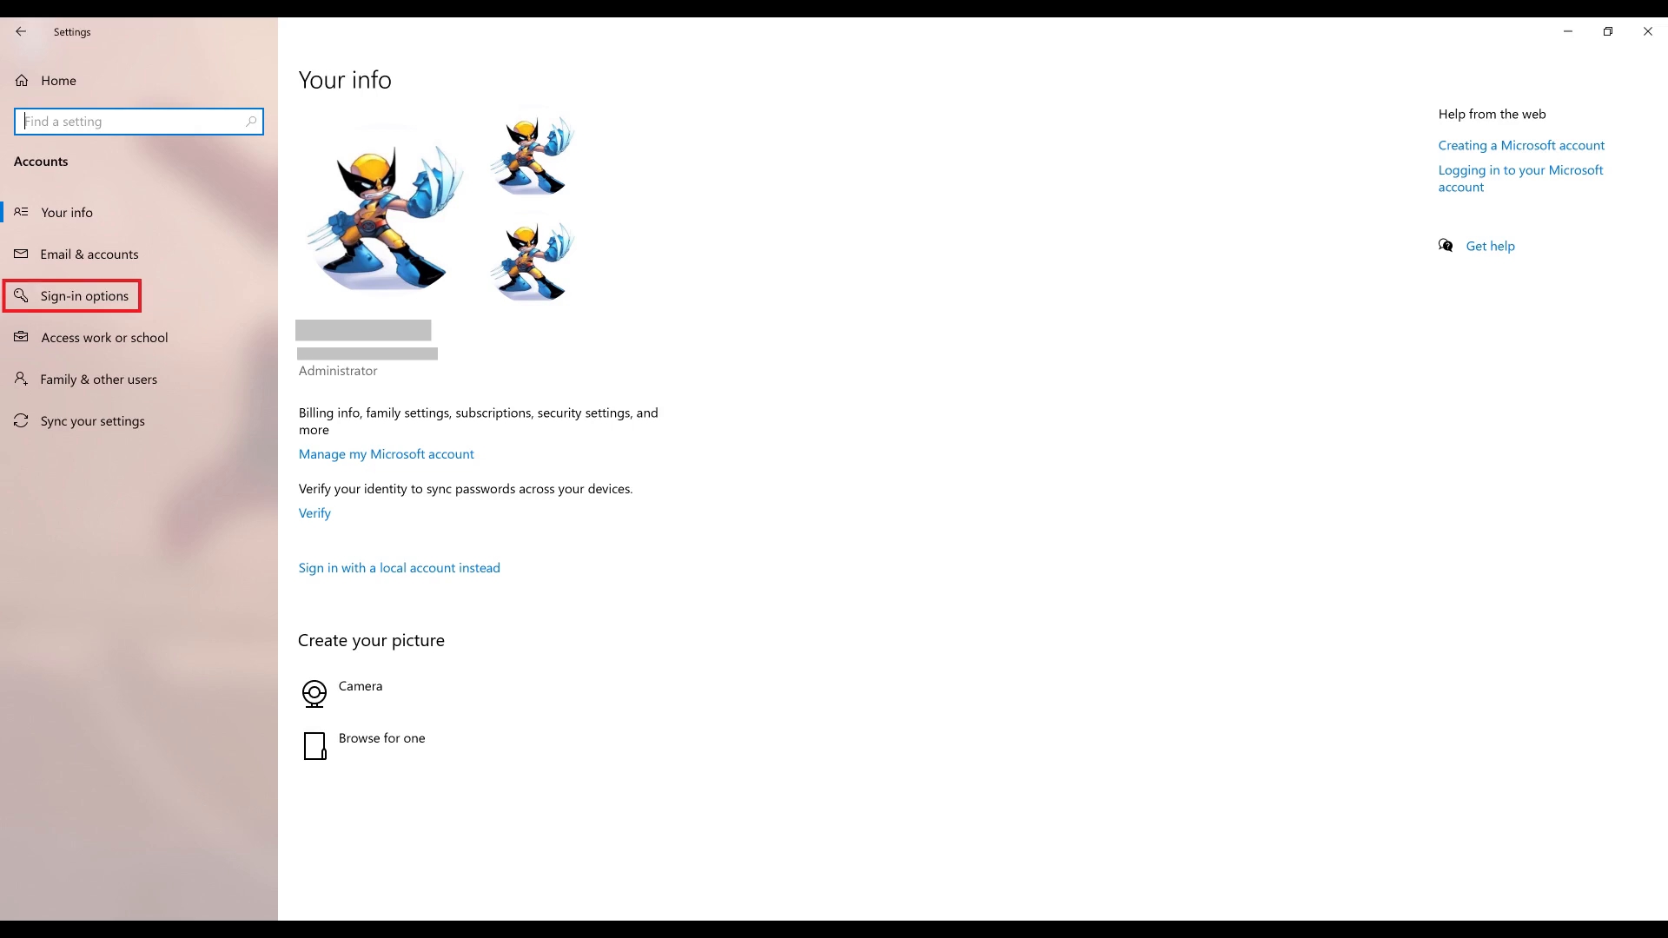
Step: Go to Sign-in options and expand the Windows Hello PIN entry
{"action": "left_click", "coordinate": [83, 296]}
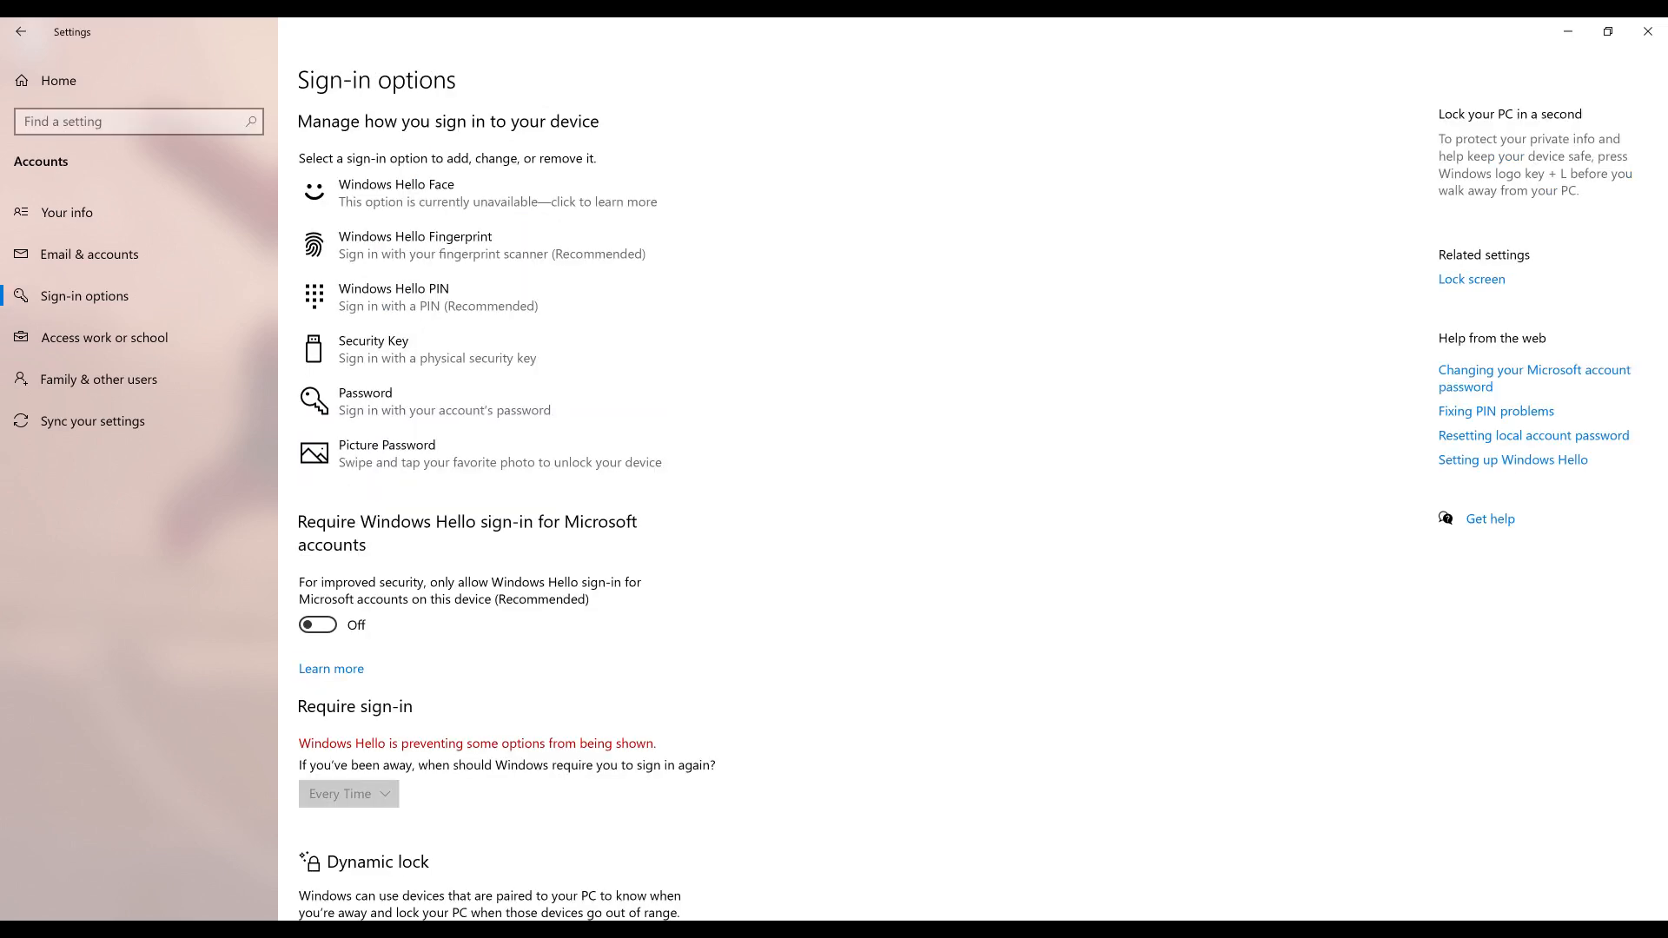
{"action": "left_click", "coordinate": [418, 297]}
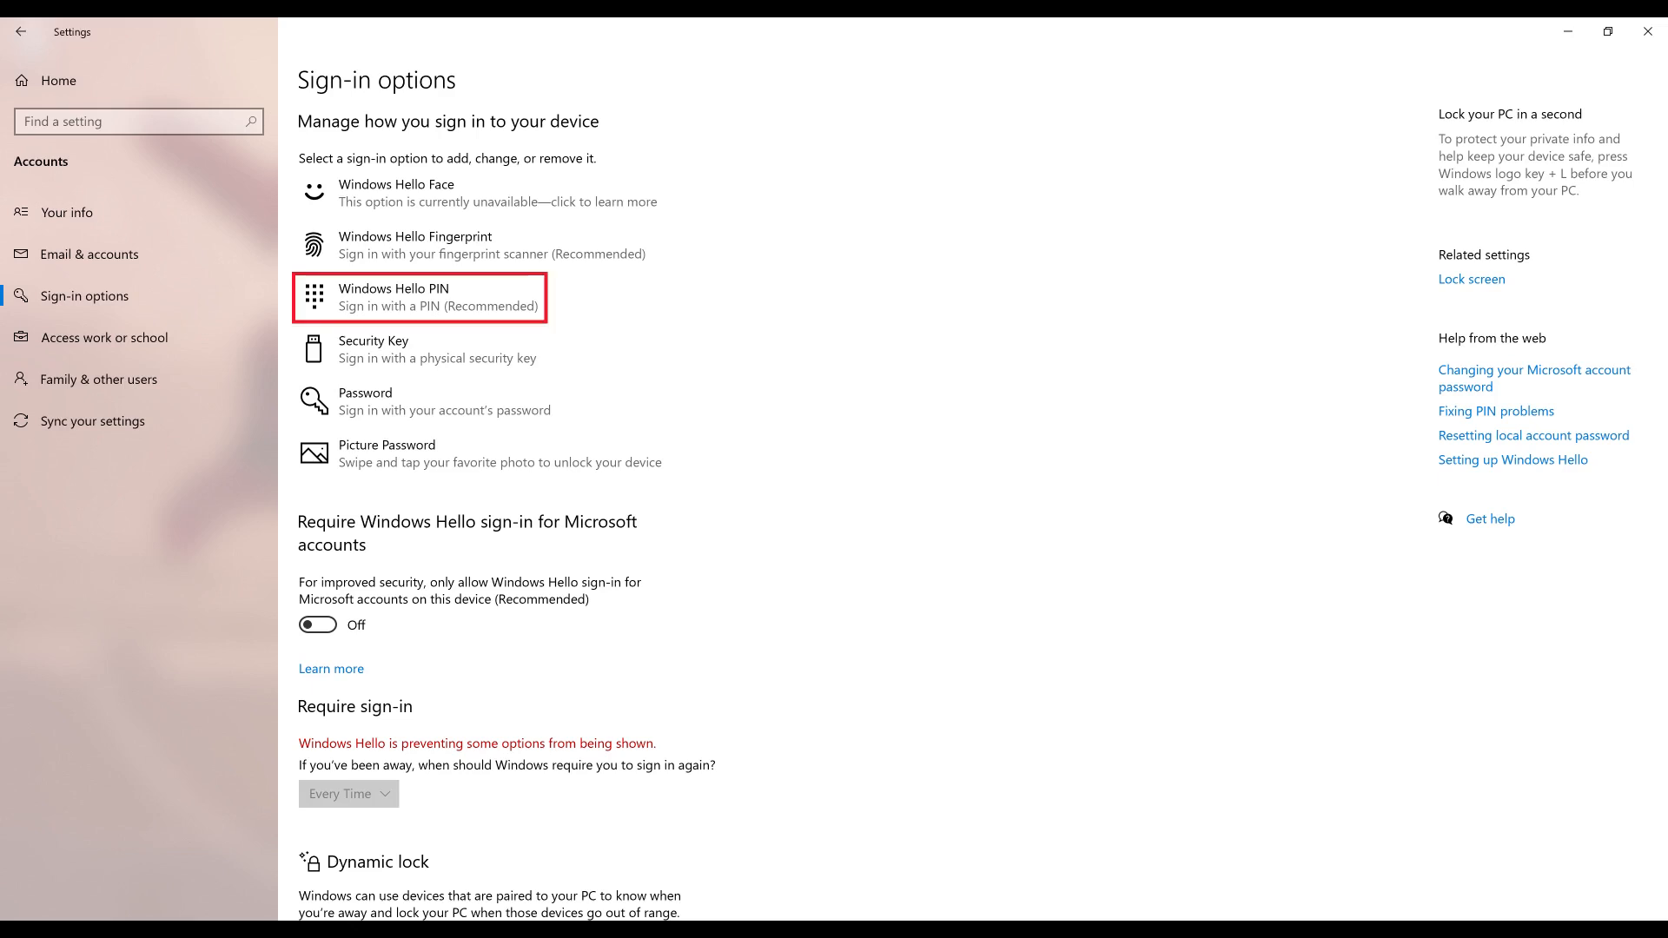
{"action": "left_click", "coordinate": [417, 297]}
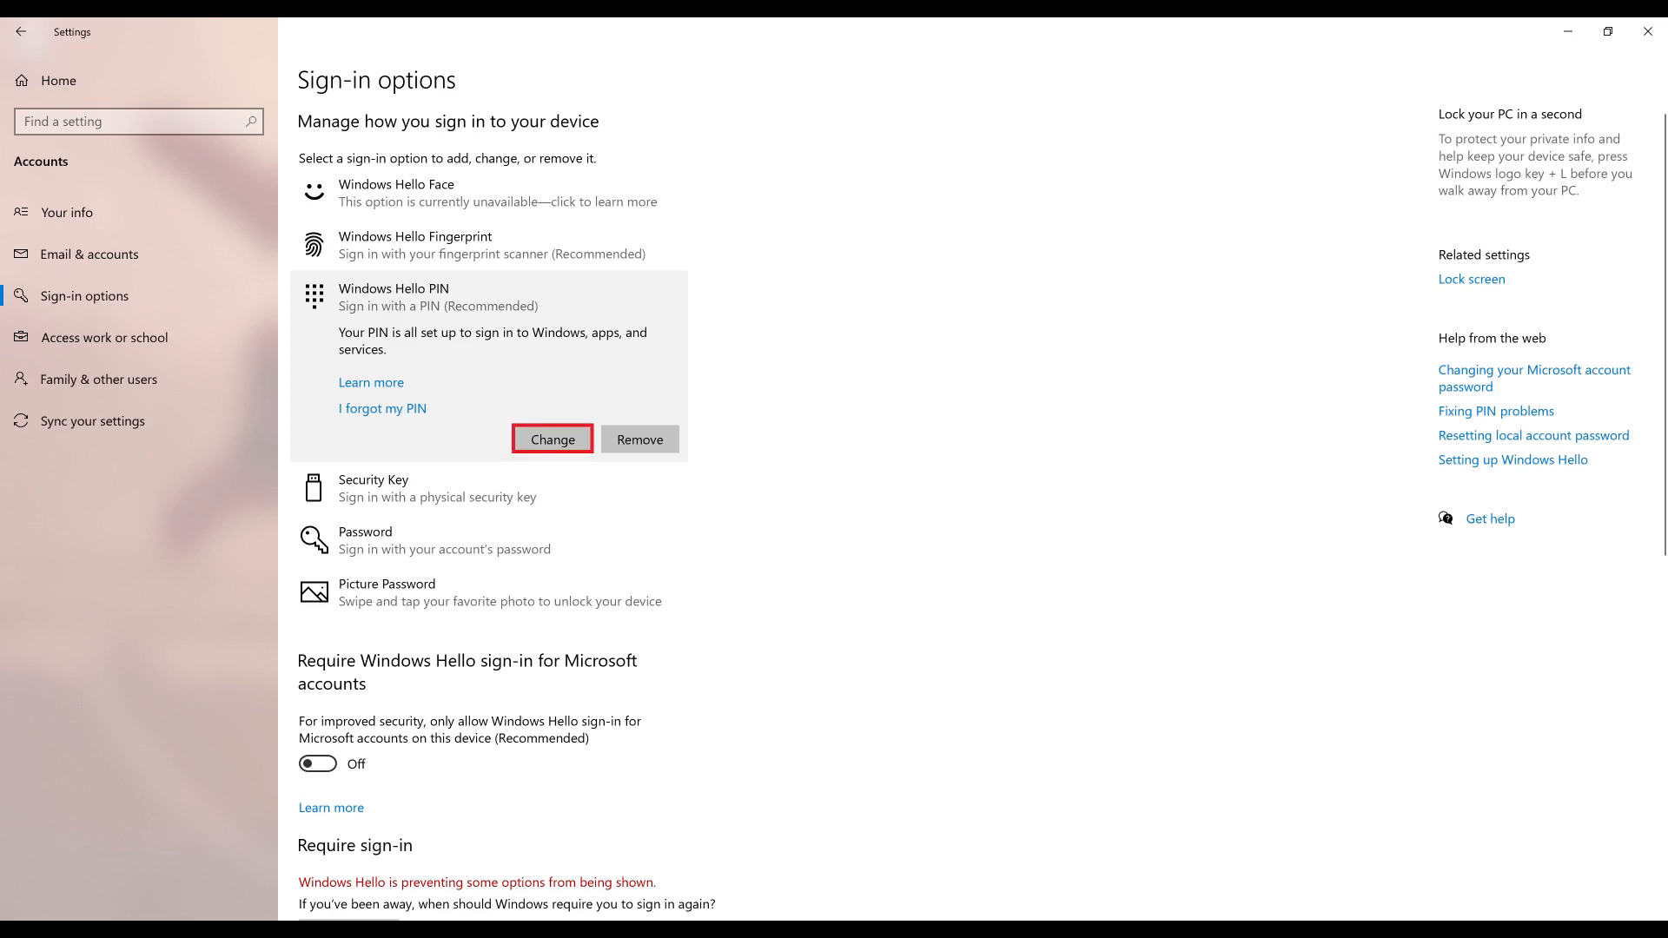
Step: Start Change under Windows Hello PIN and focus the current-PIN field in the dialog
{"action": "left_click", "coordinate": [553, 439]}
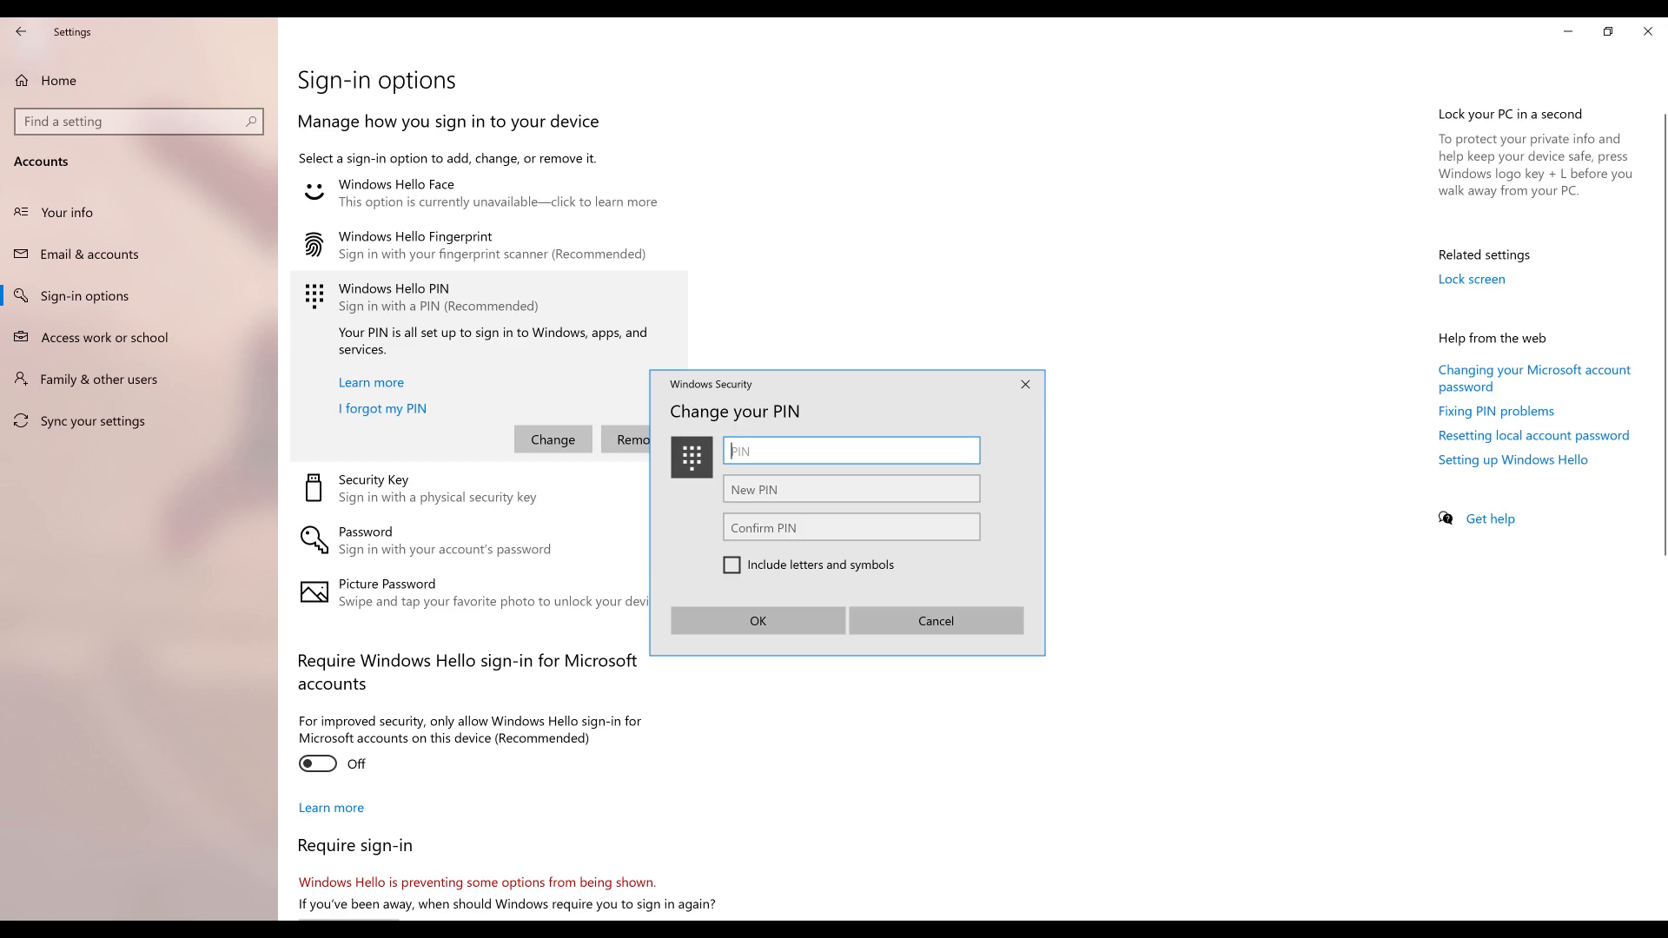
{"action": "left_click", "coordinate": [851, 450]}
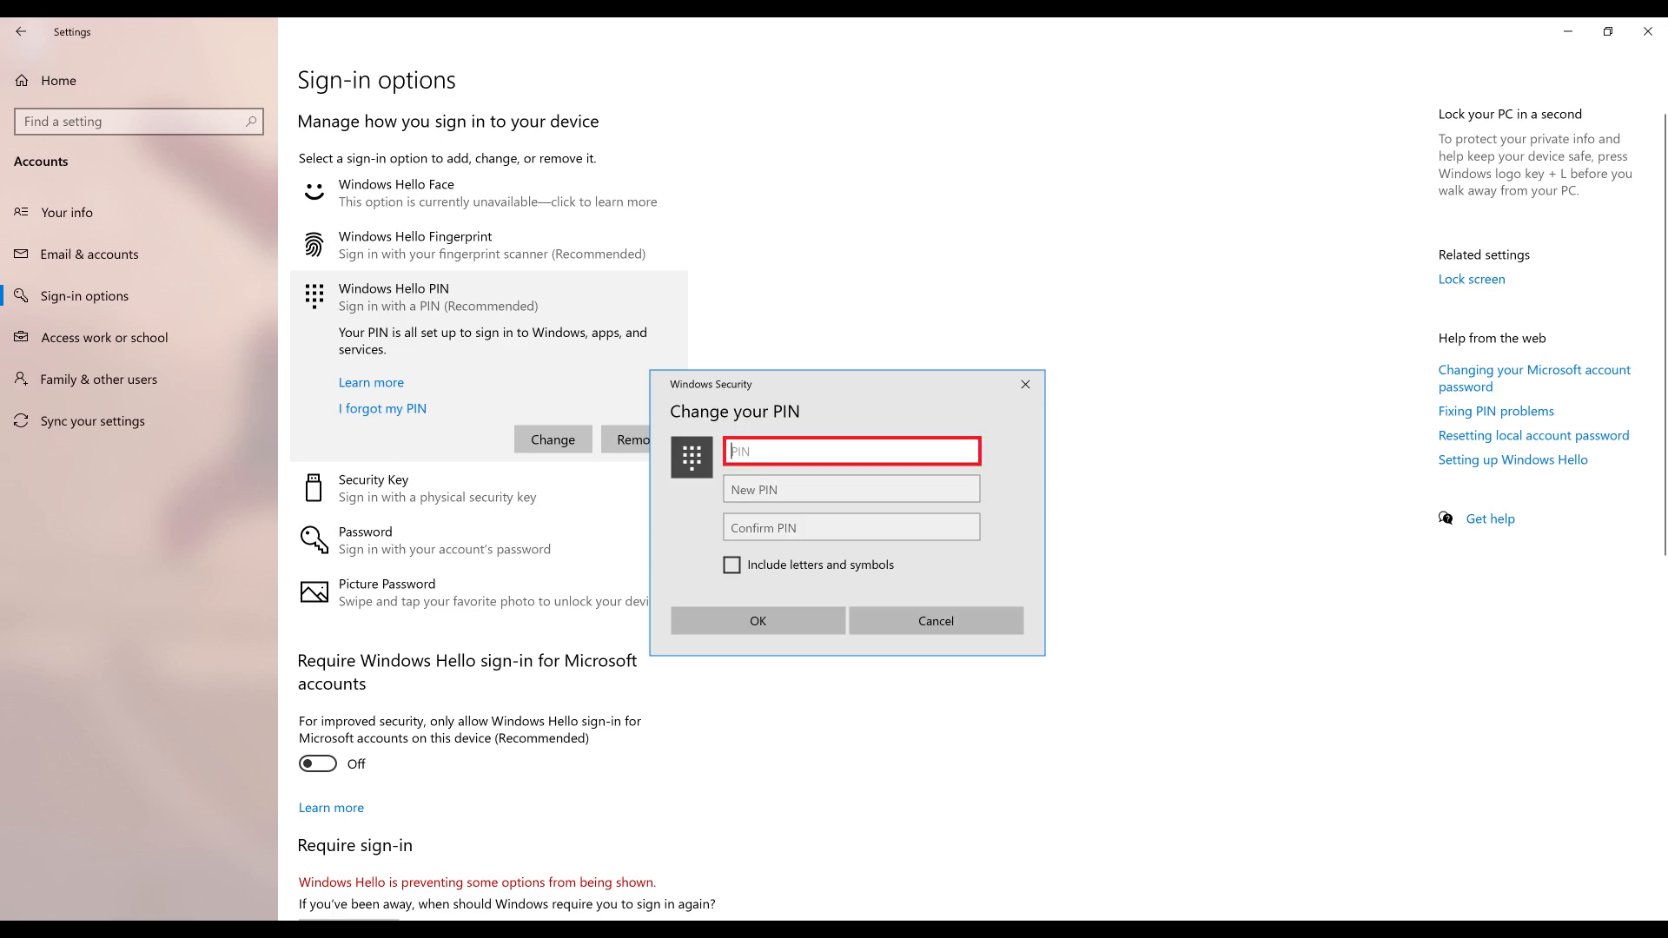